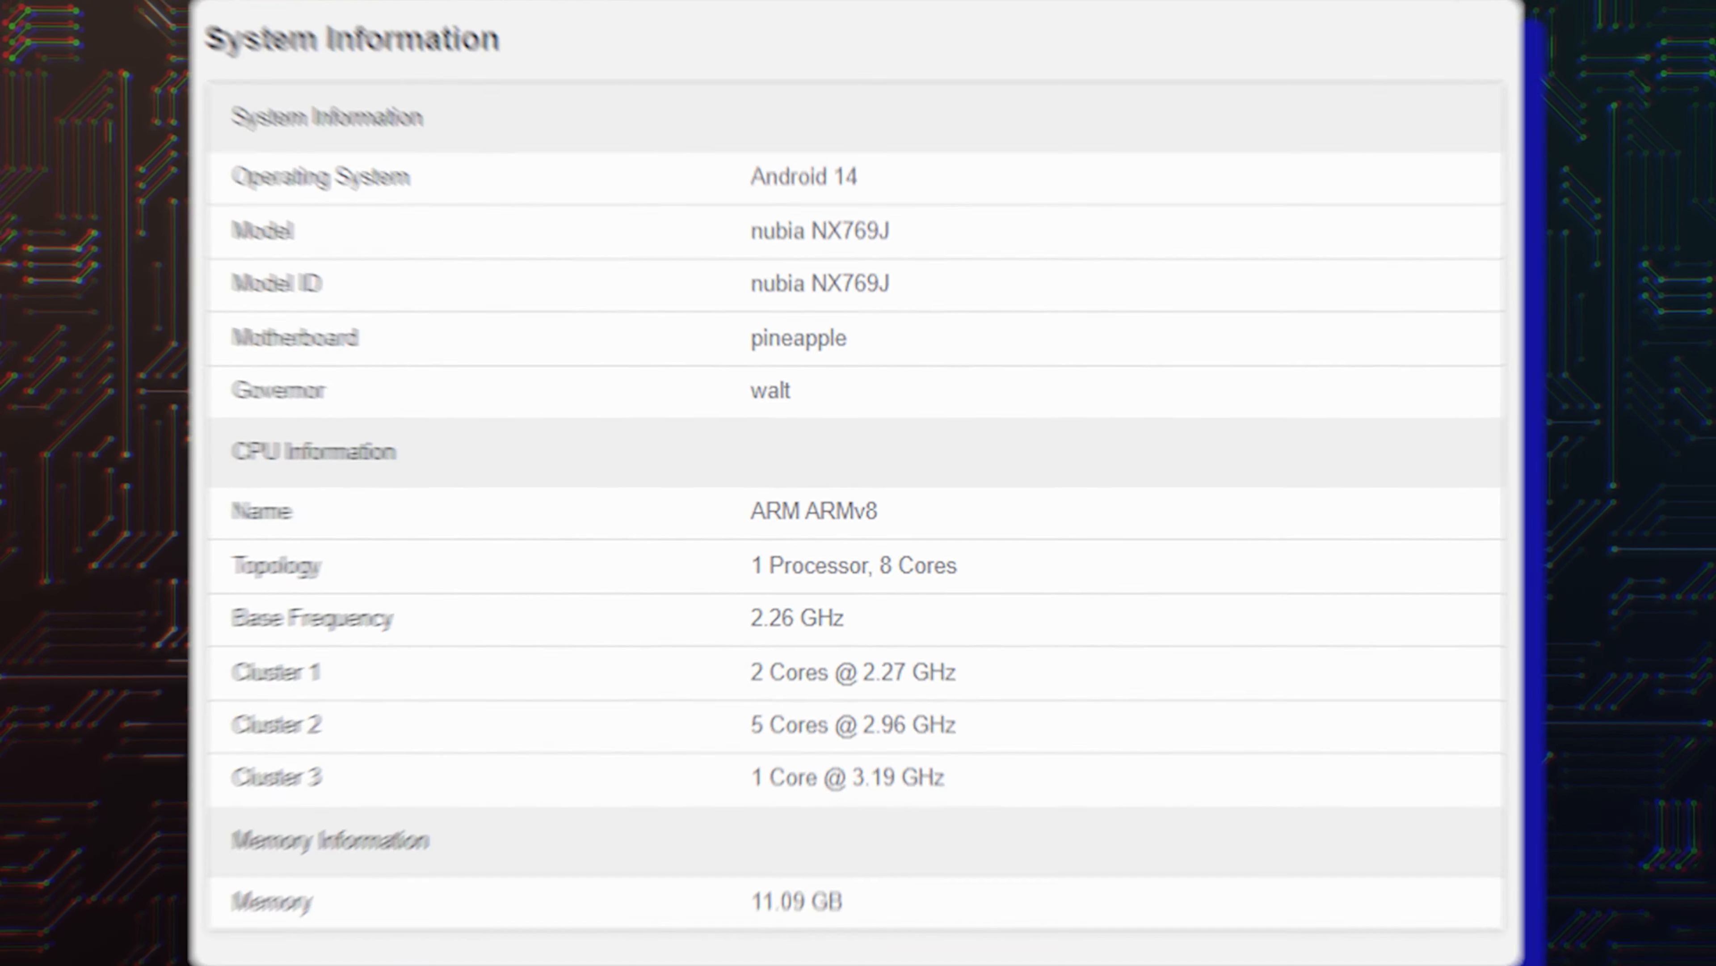
- Scroll from the nubia NX769J listing to the second CPU table with four clusters up to 3.30 GHz
scroll(down, 3)
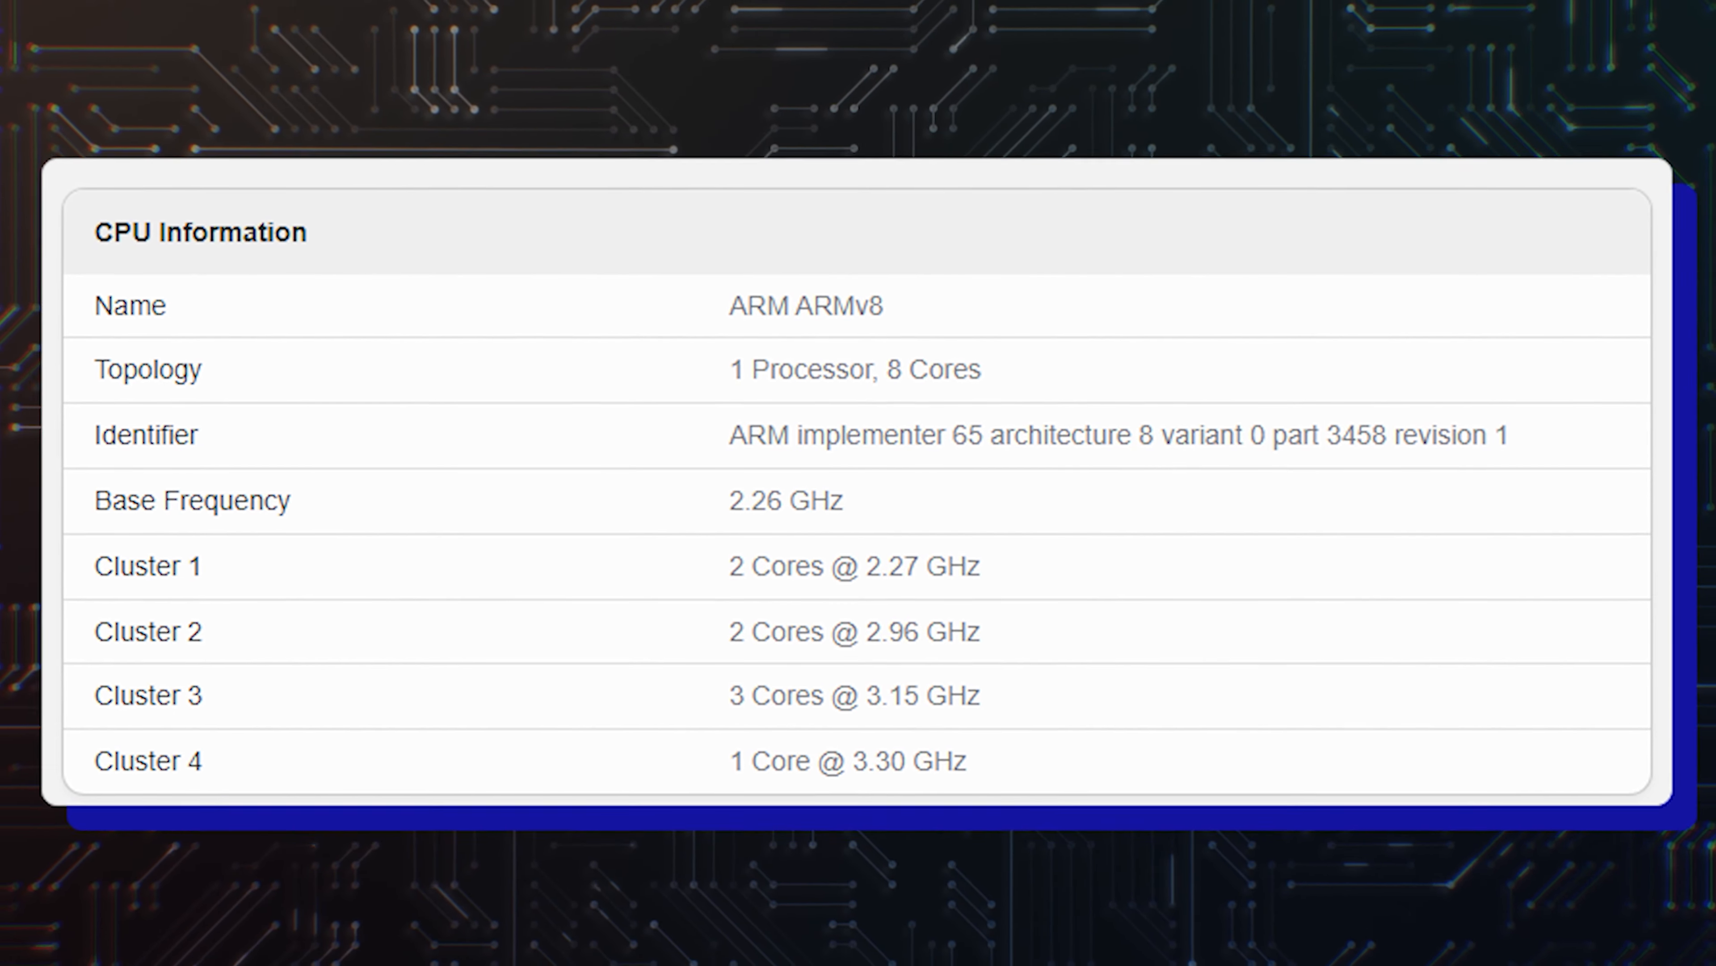
scroll(down, 3)
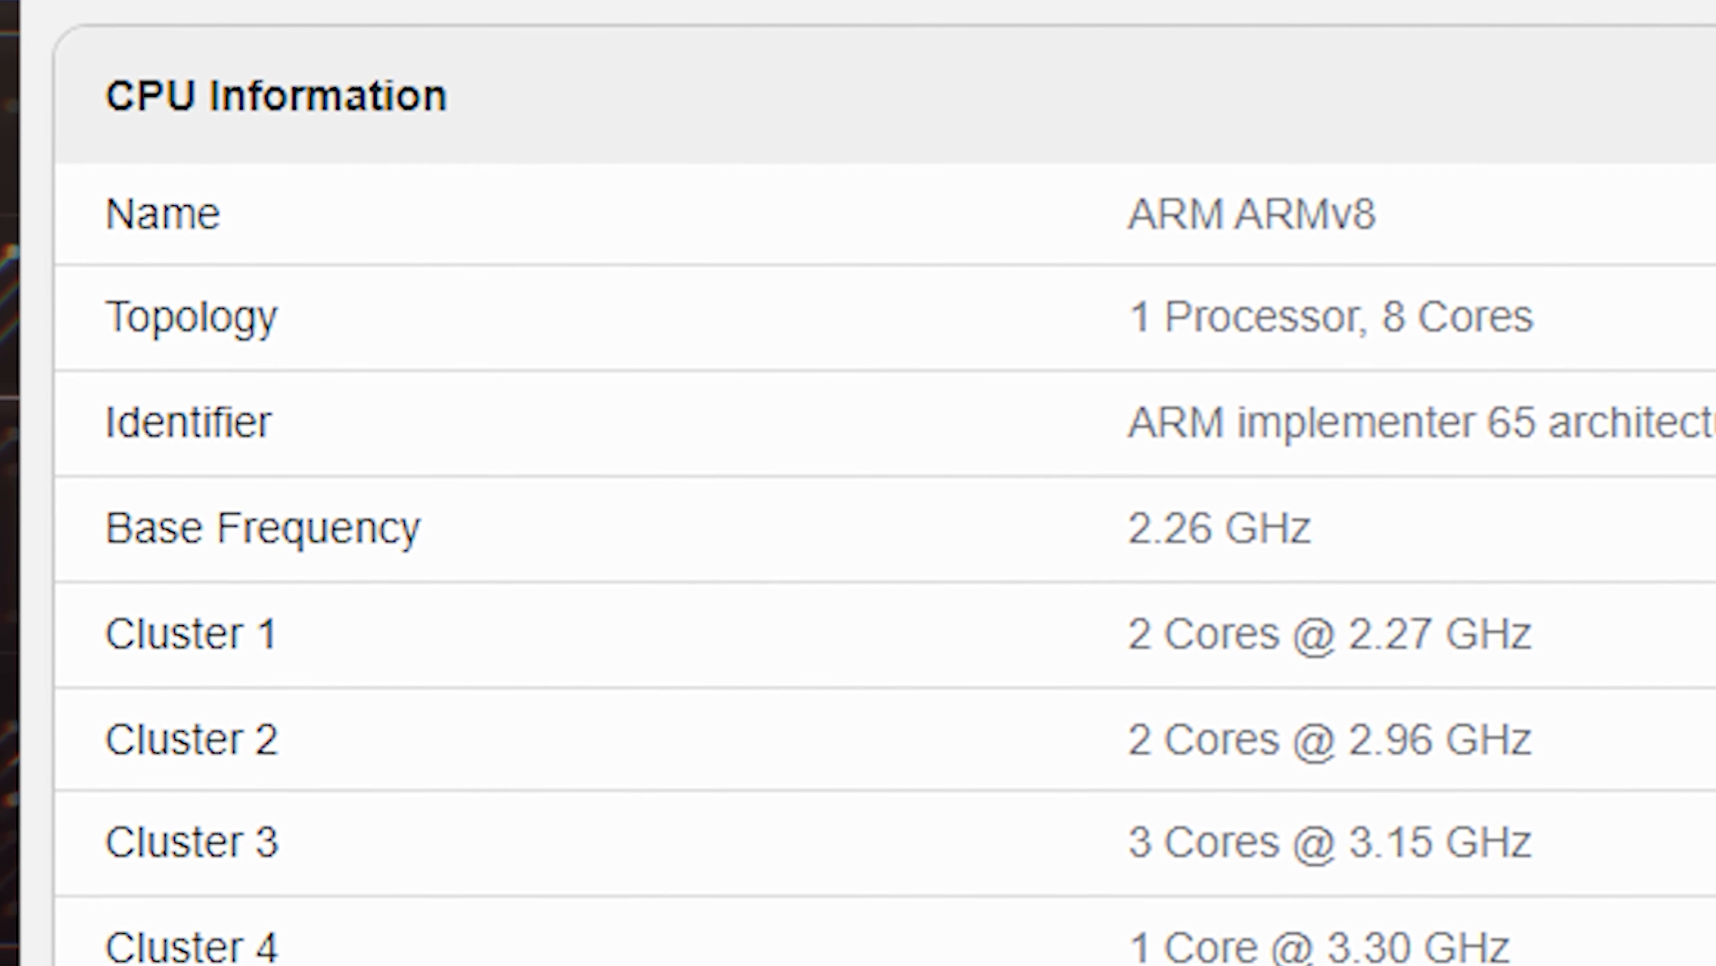
scroll(down, 3)
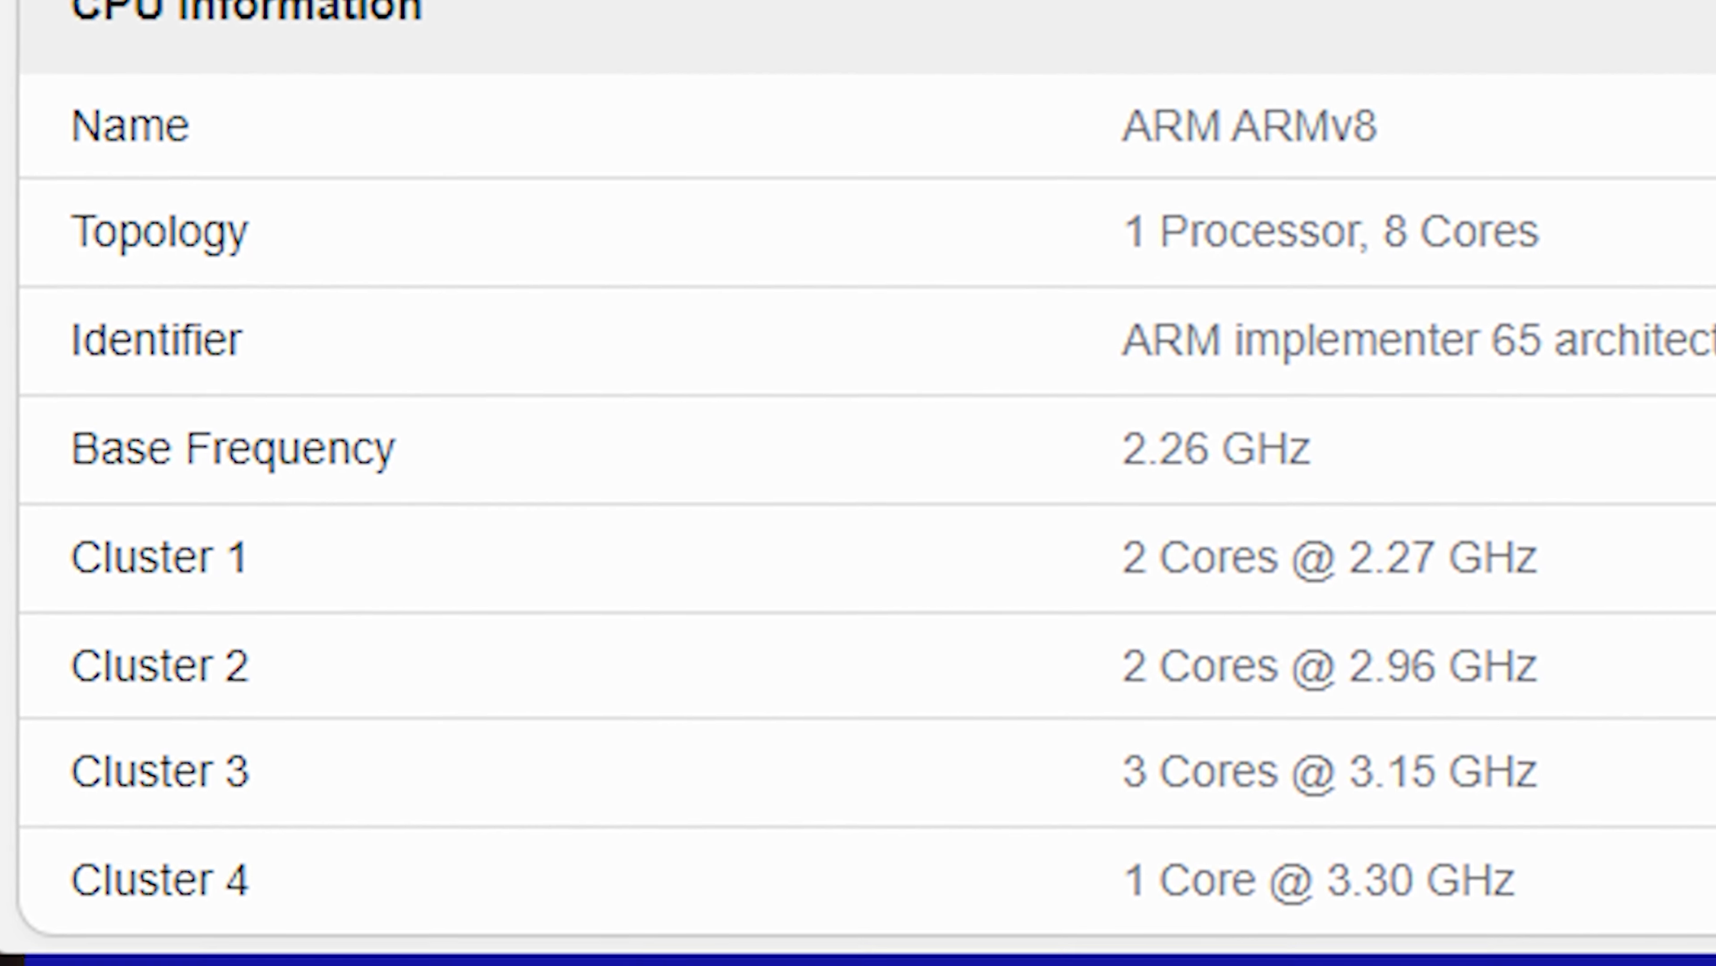
scroll(down, 3)
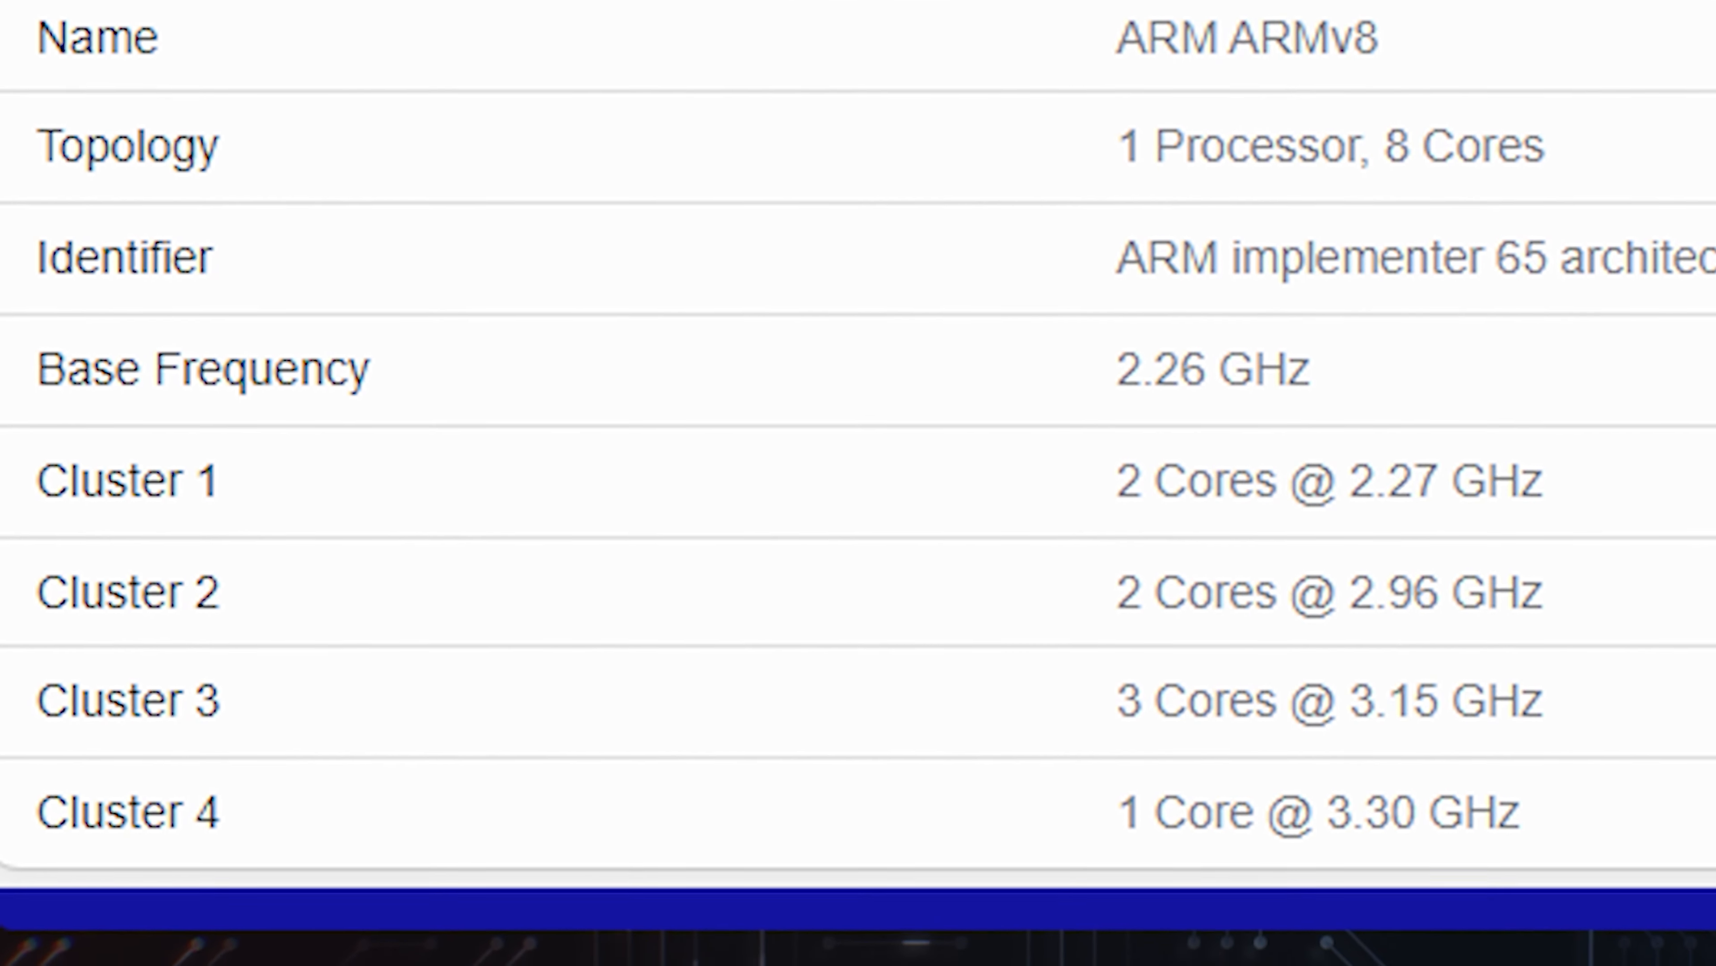
scroll(down, 3)
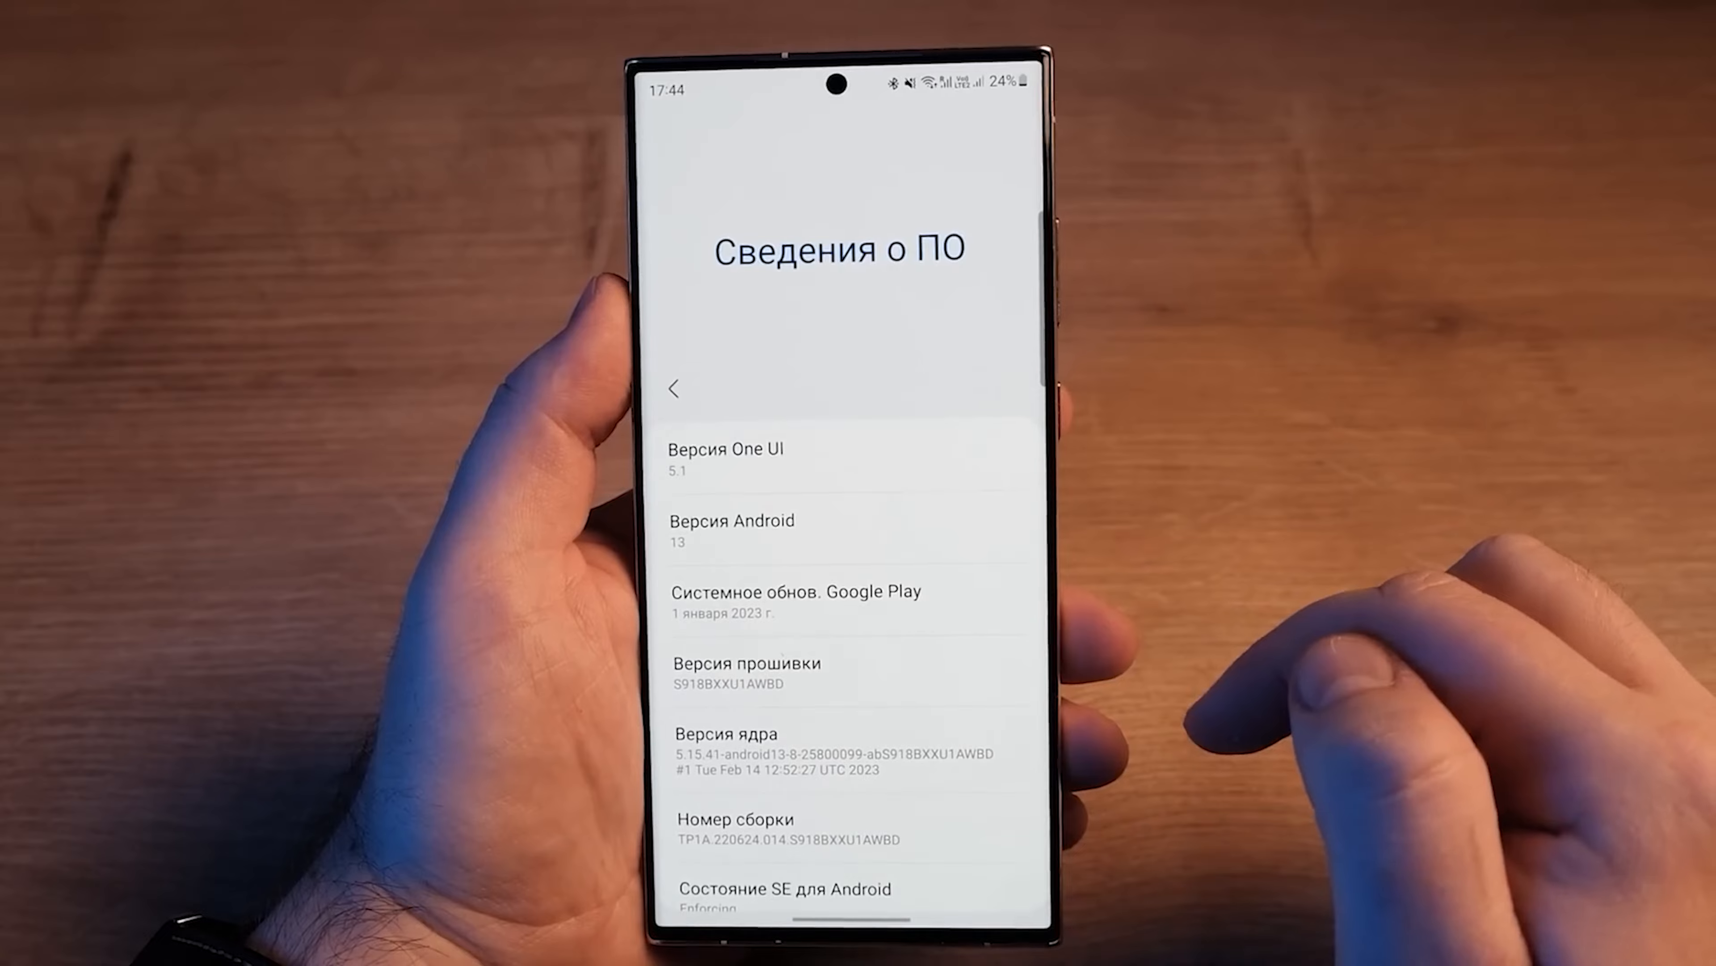
- Return from Software information to the About phone page showing Galaxy S23 Ultra, SM-S918B/DS
click(676, 388)
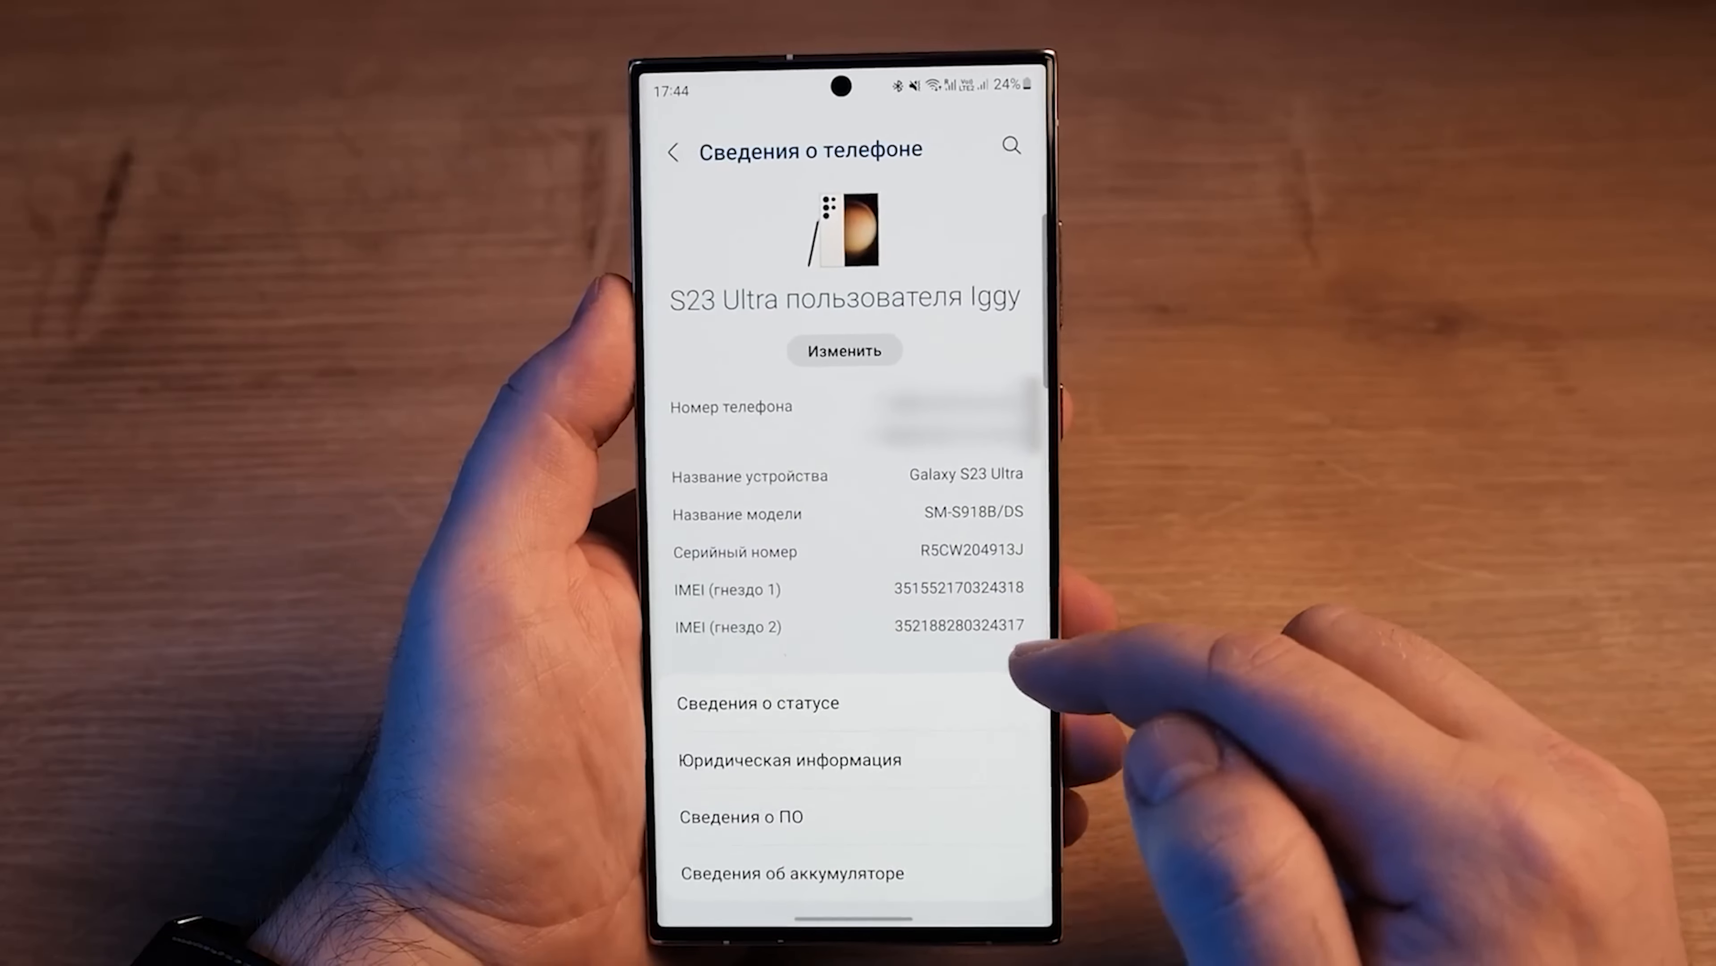